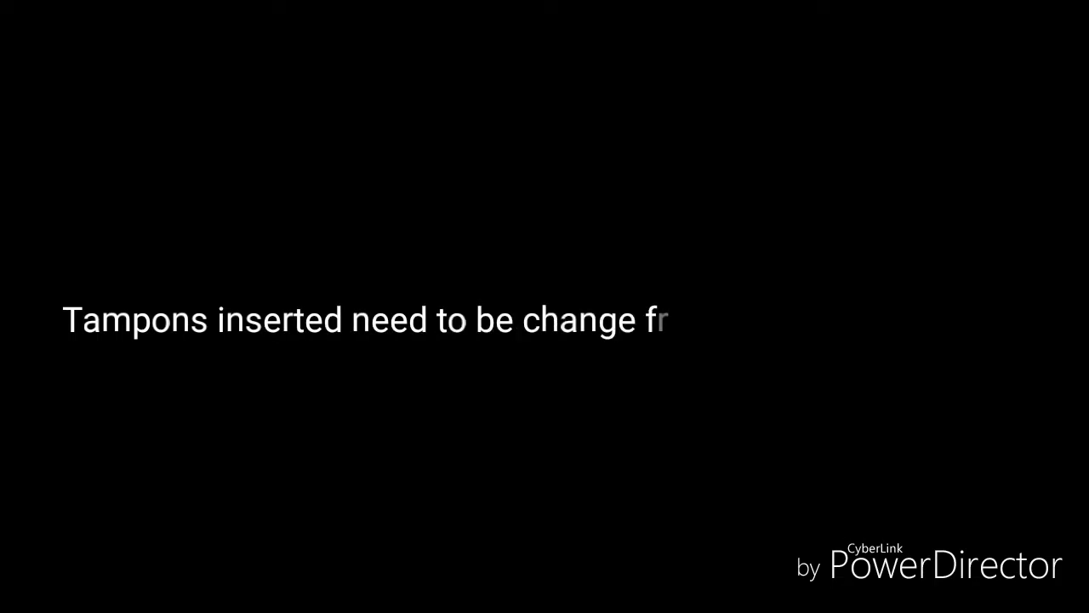
text(requently to avoid TCC Toxic)
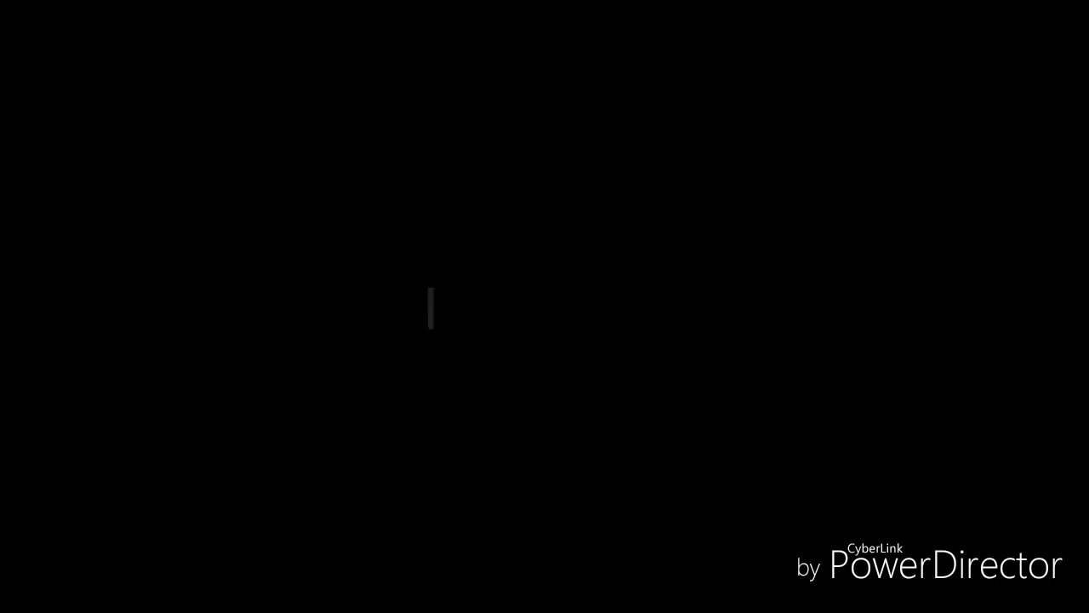
text(Washing)
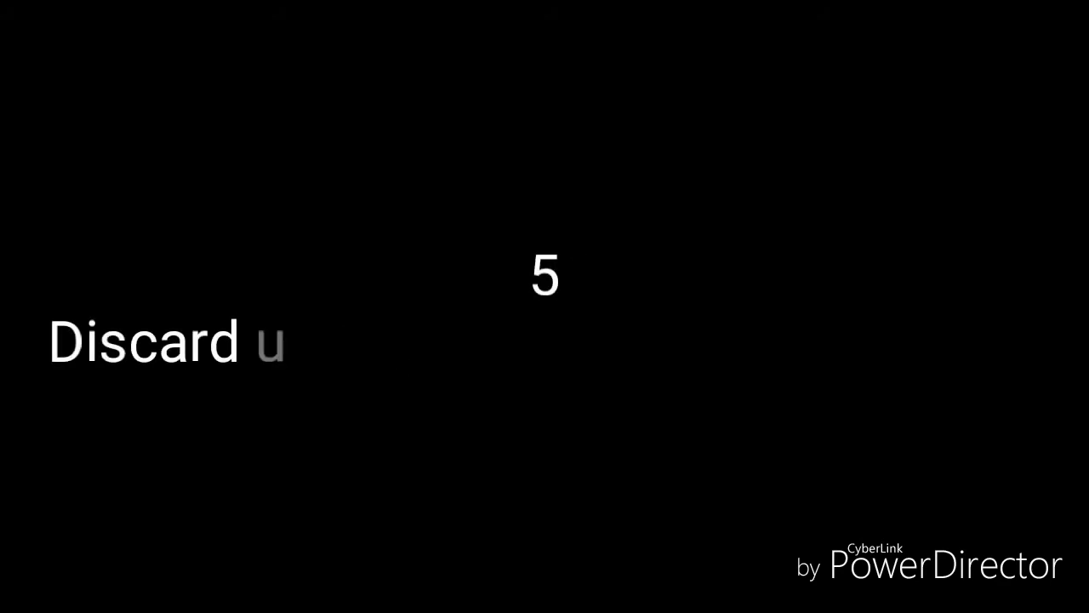
text(sed sanitary)
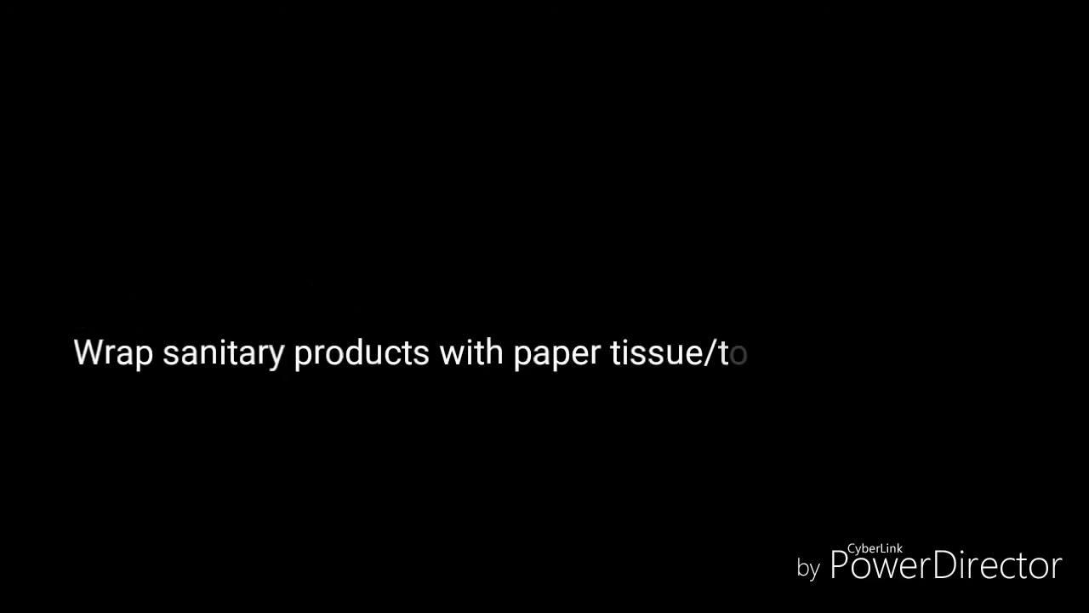
text(owel and dispose)
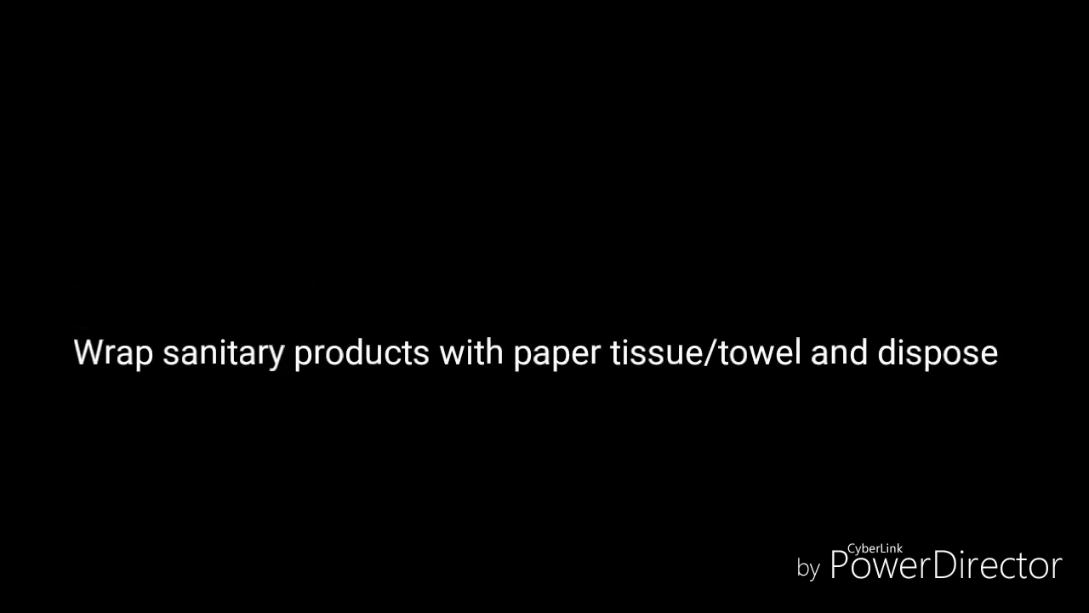